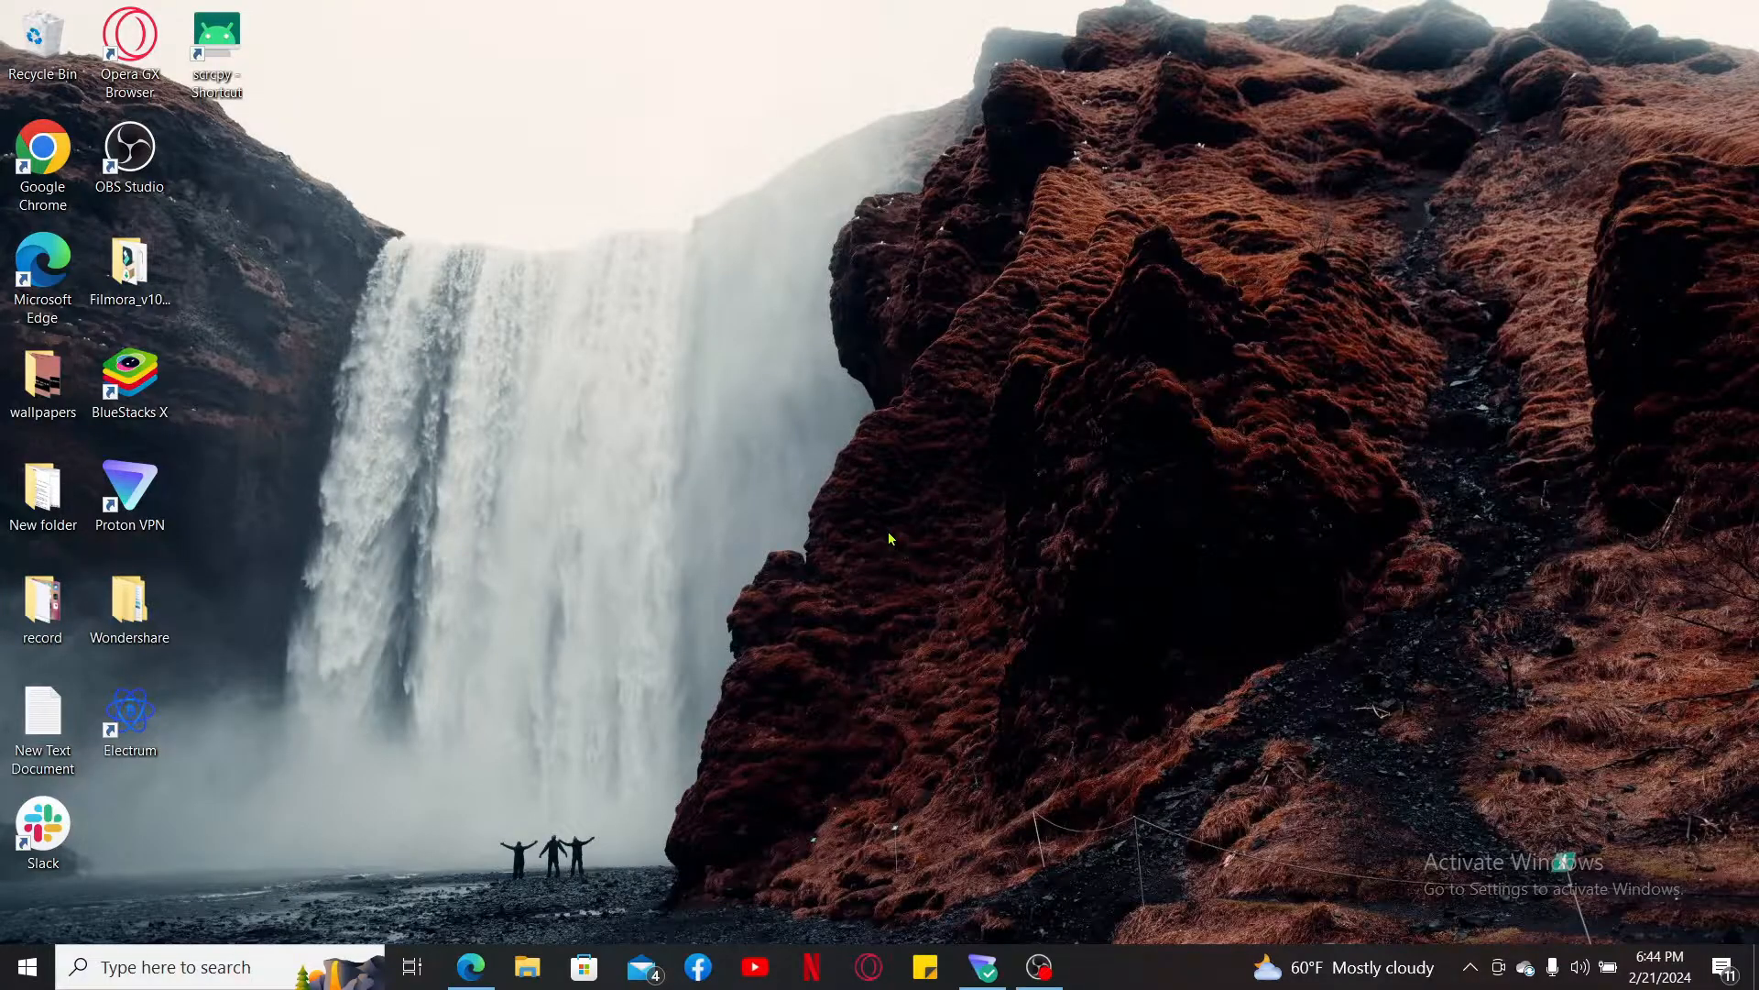
Open a new Microsoft Edge window from the taskbar icon's menu
right_click(470, 966)
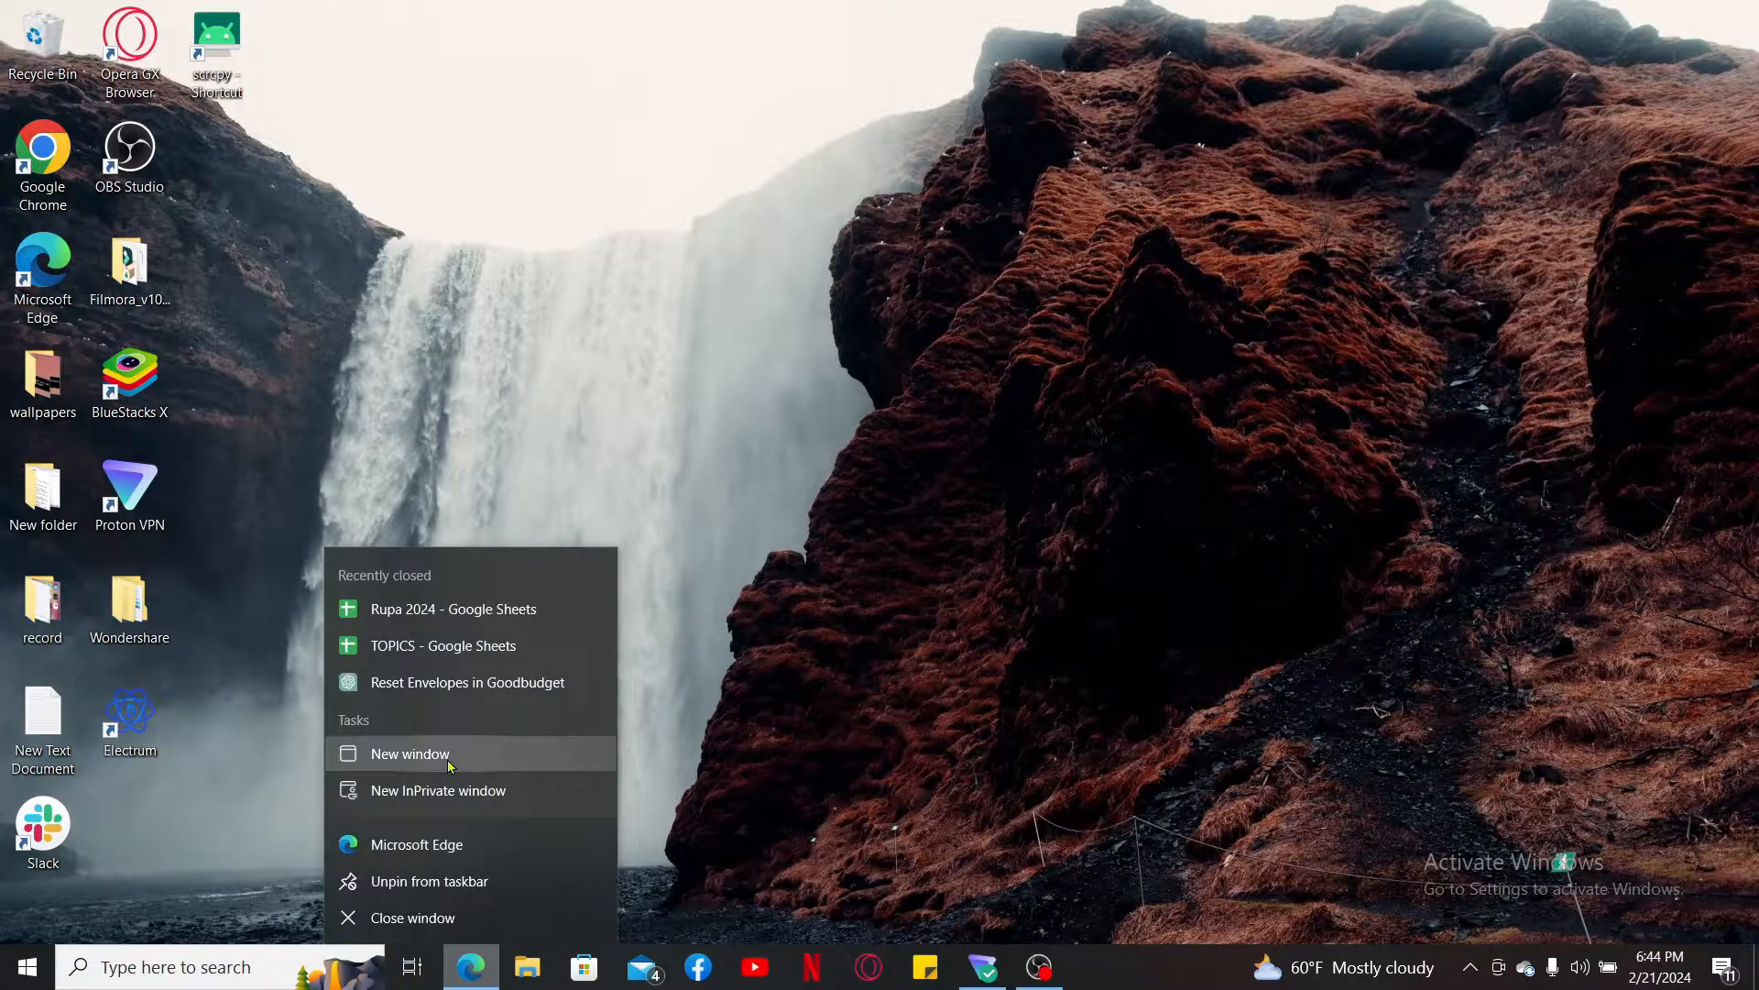
left_click(409, 753)
type("bluestacks.com")
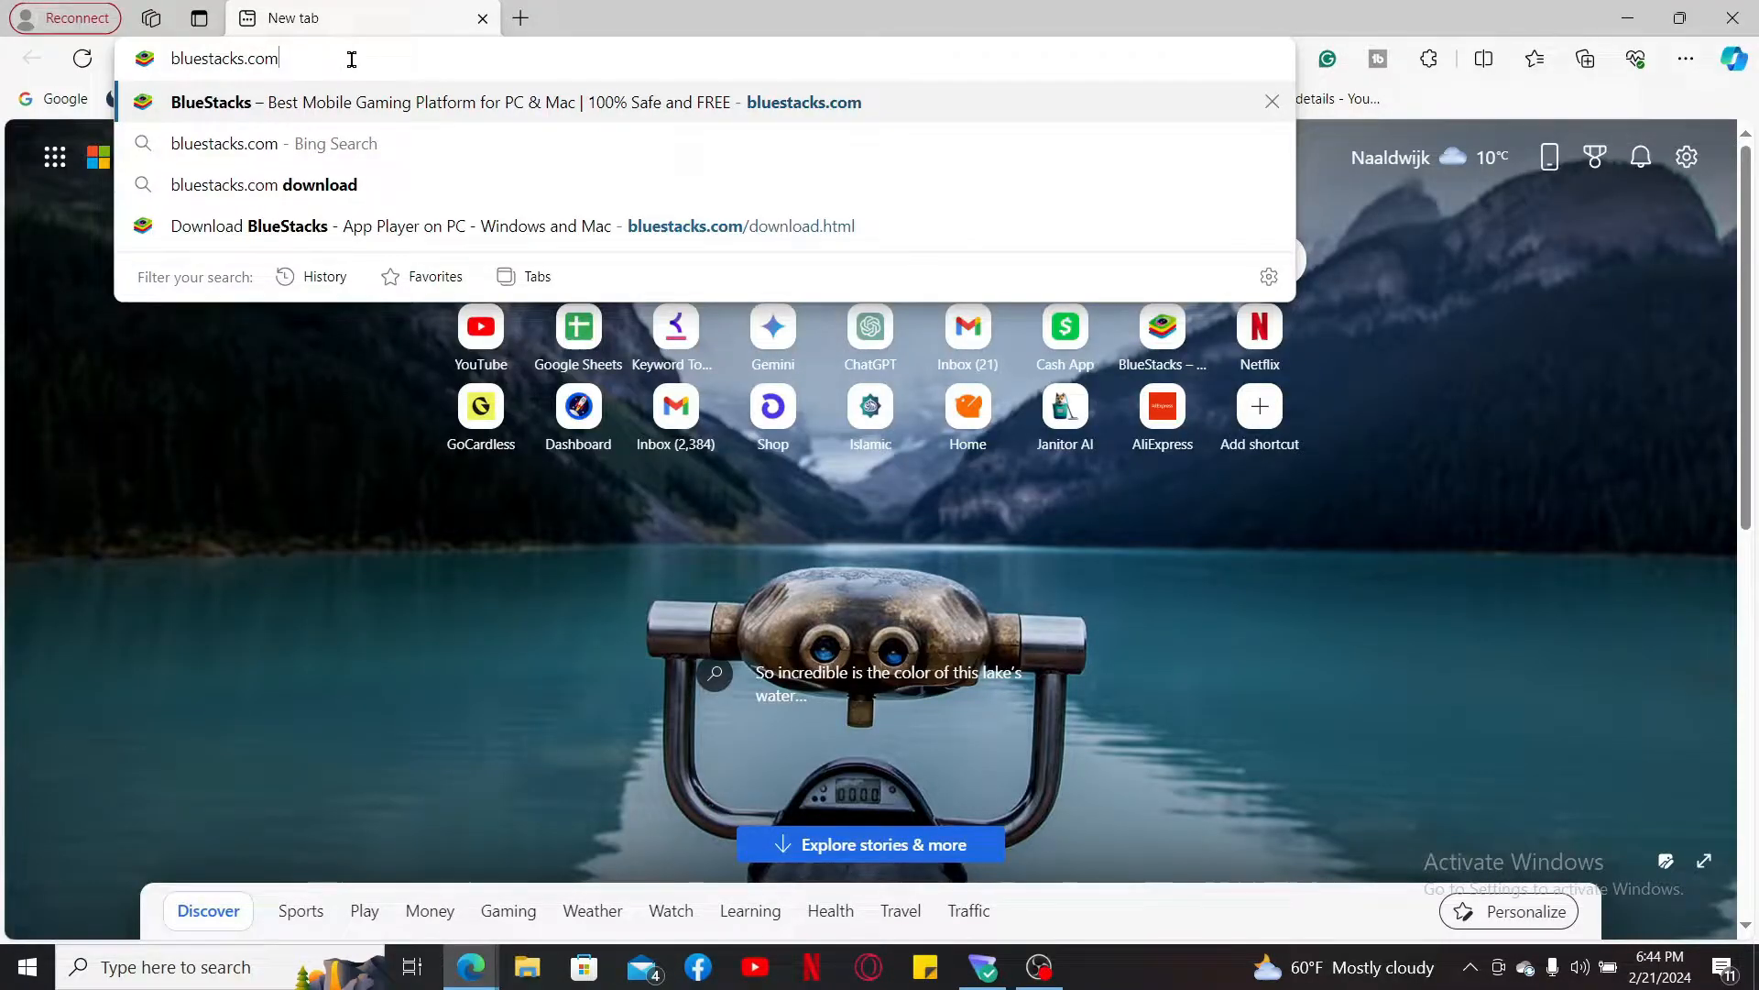
Visit bluestacks.com and browse the full list of BlueStacks versions
left_click(505, 102)
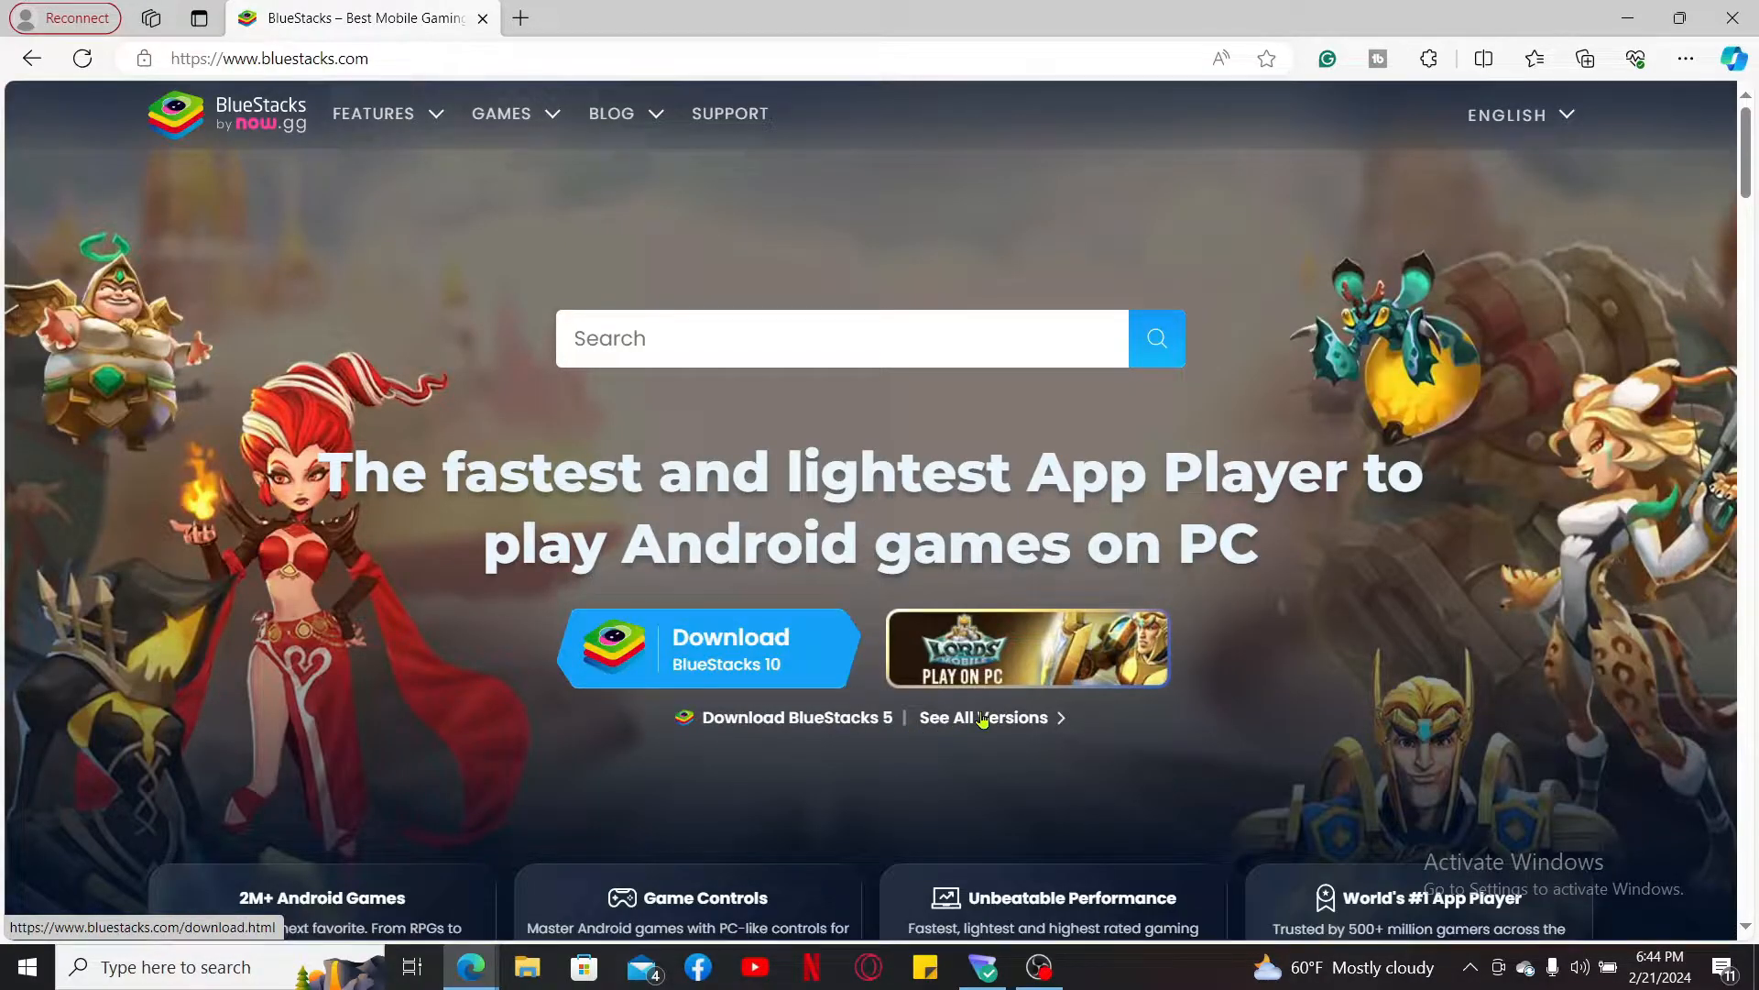
scroll("down", 3)
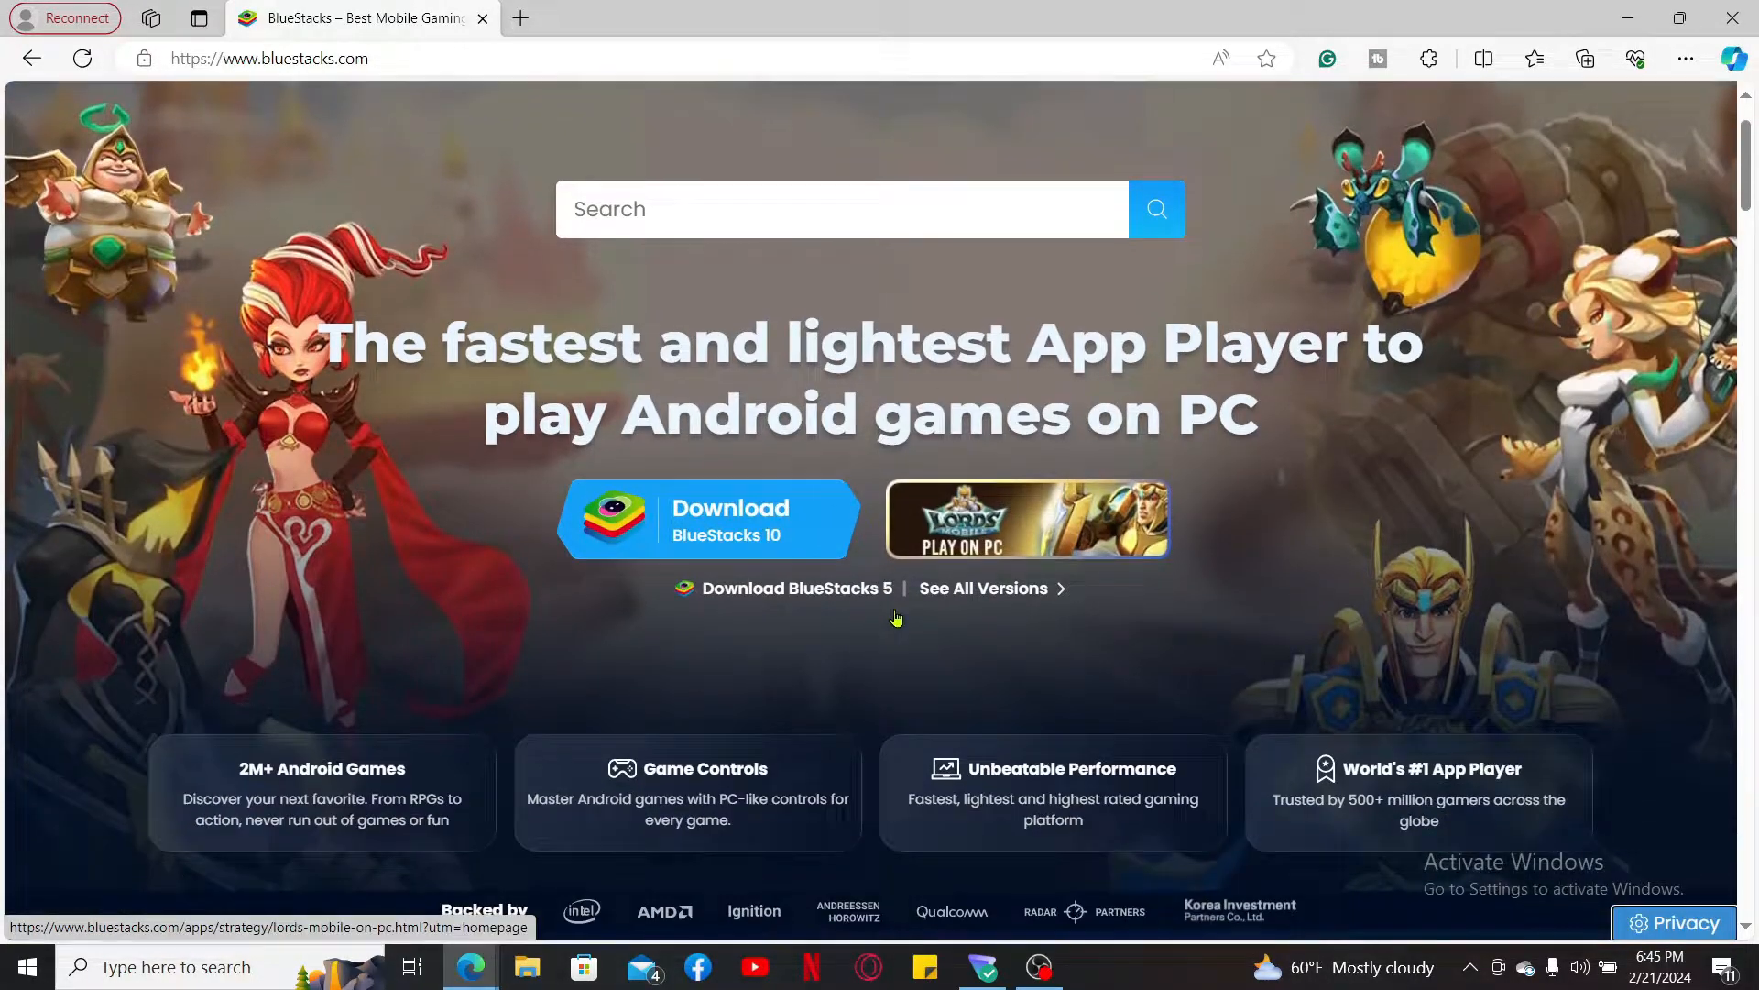
left_click(984, 586)
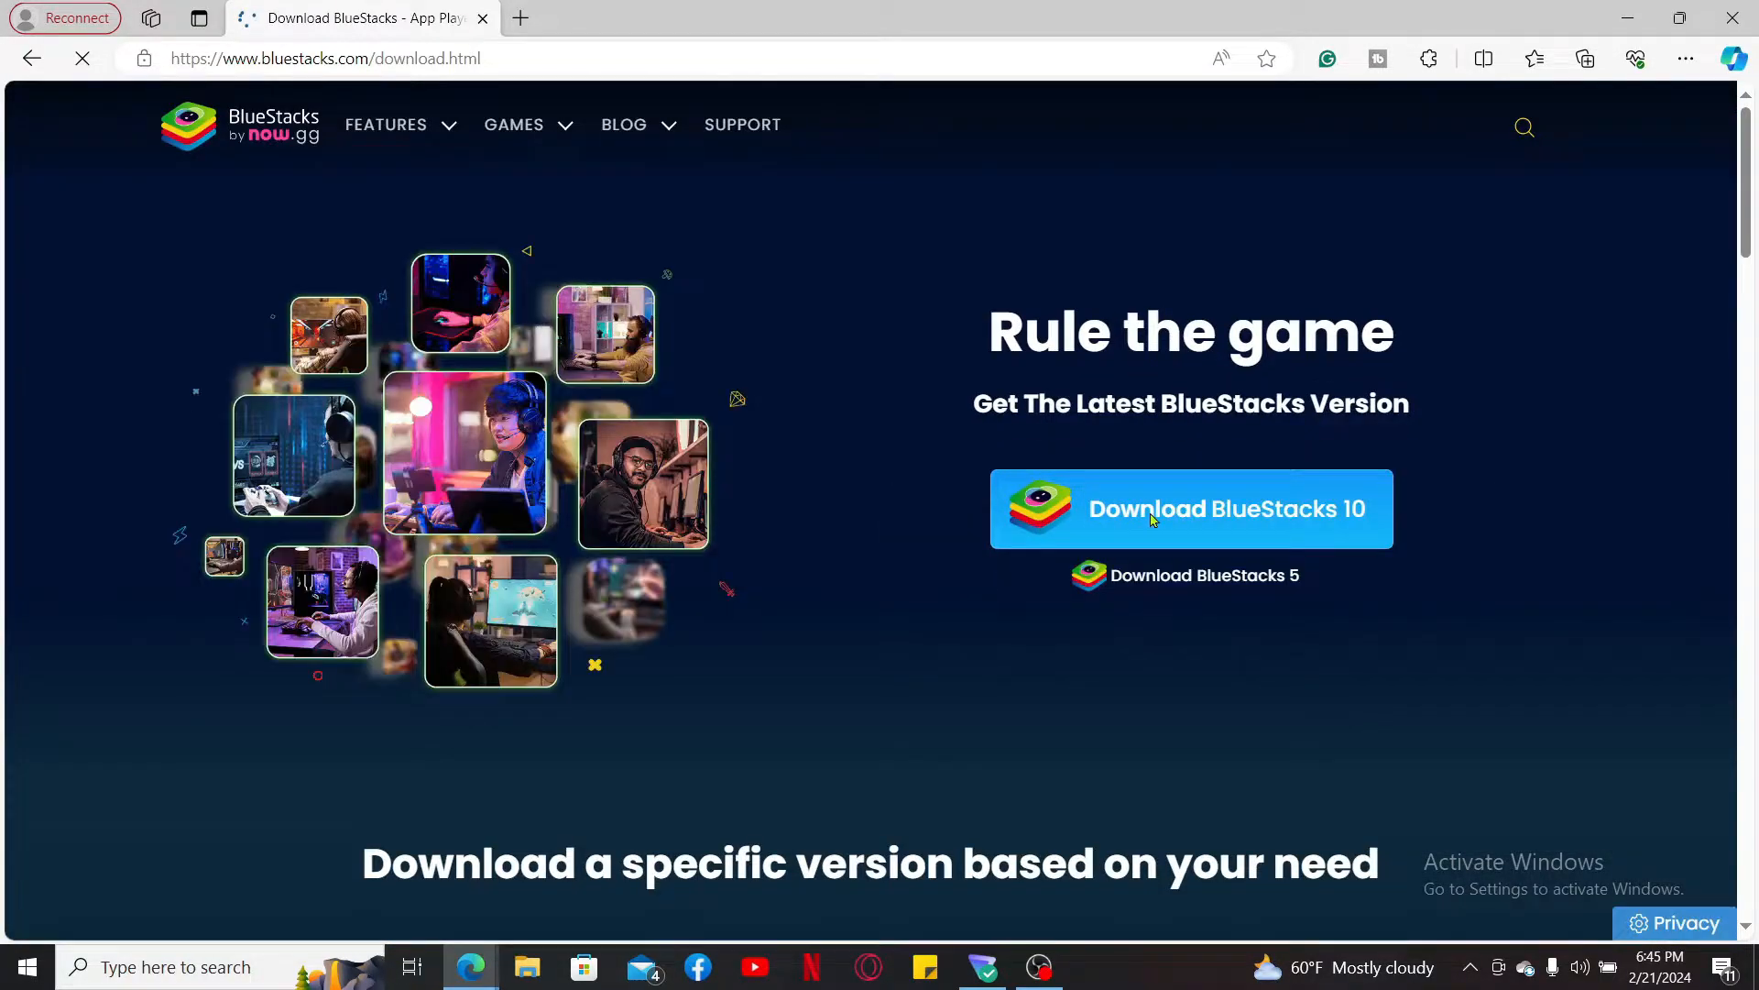
scroll("down", 3)
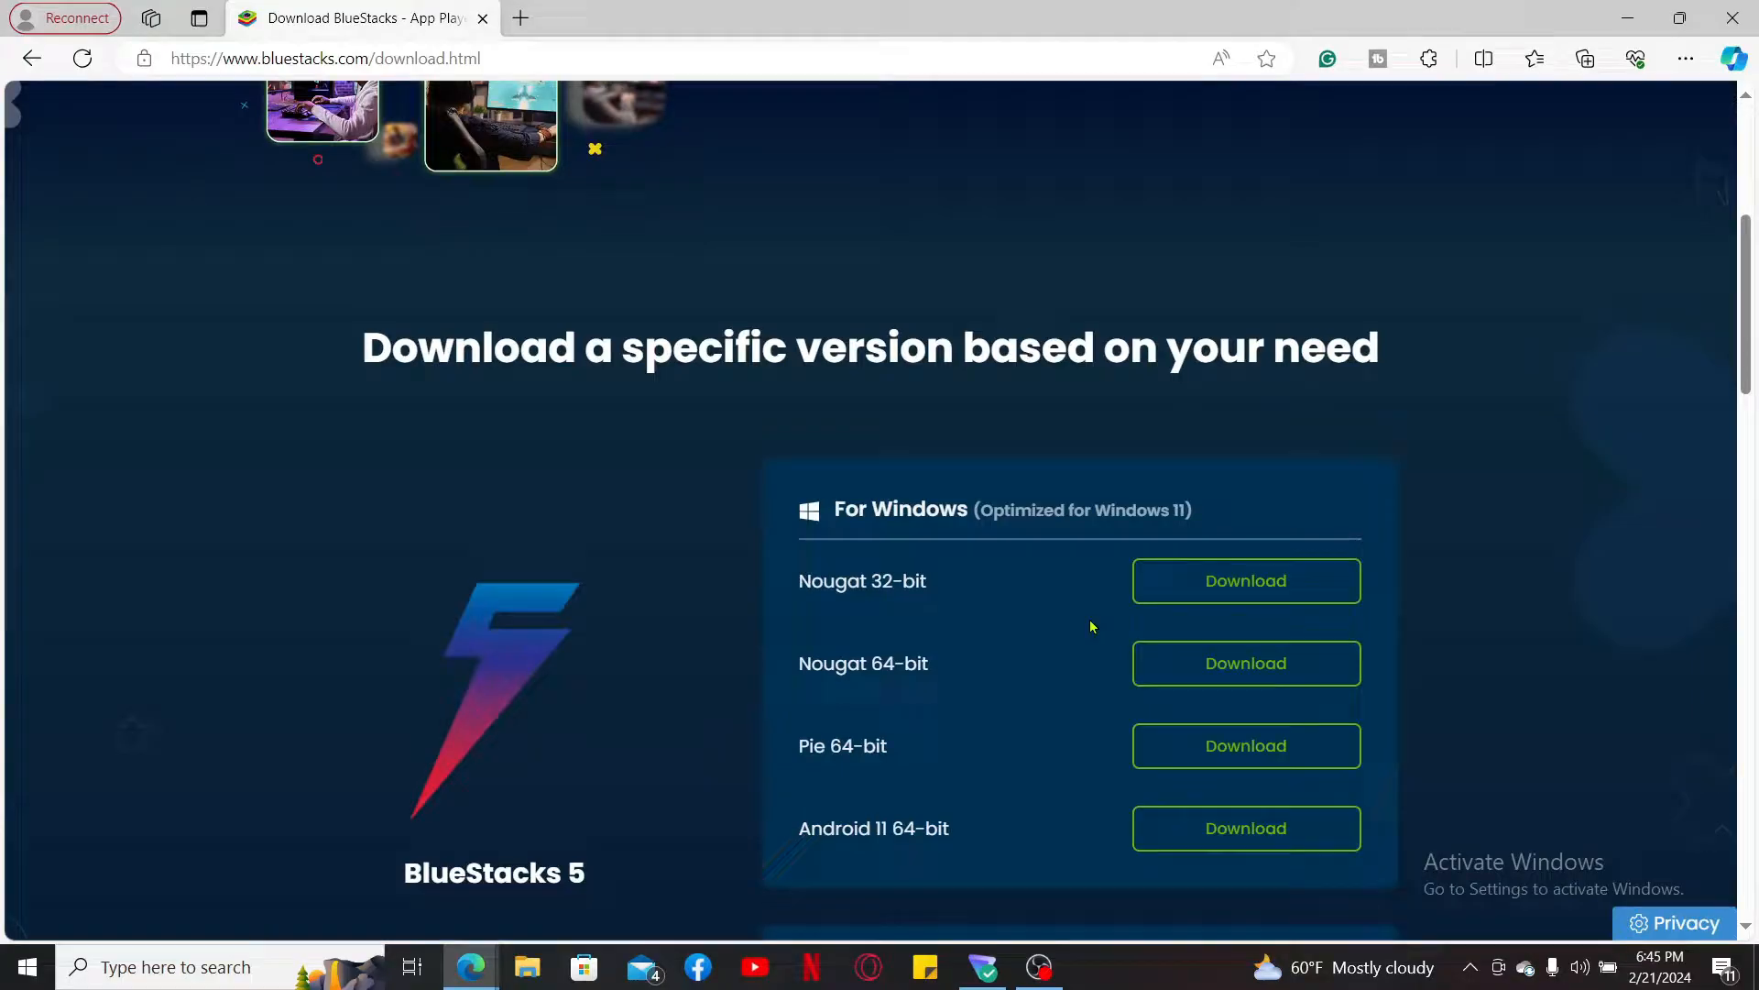
scroll("down", 3)
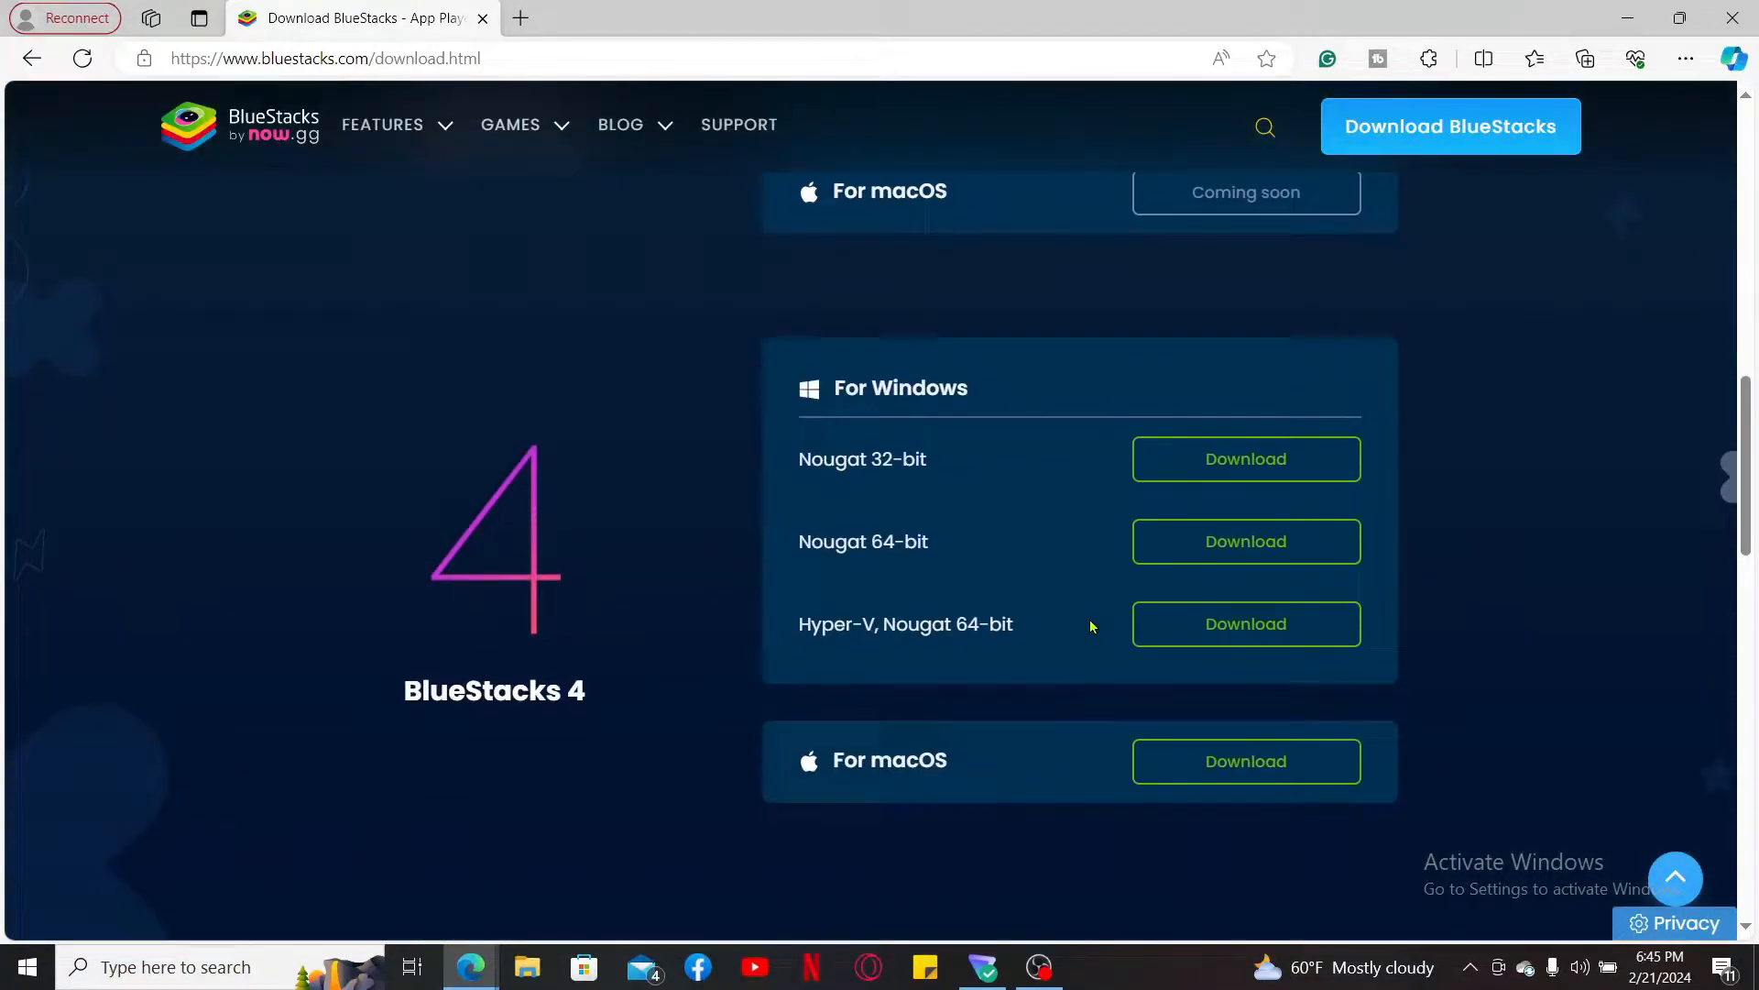
scroll("up", 3)
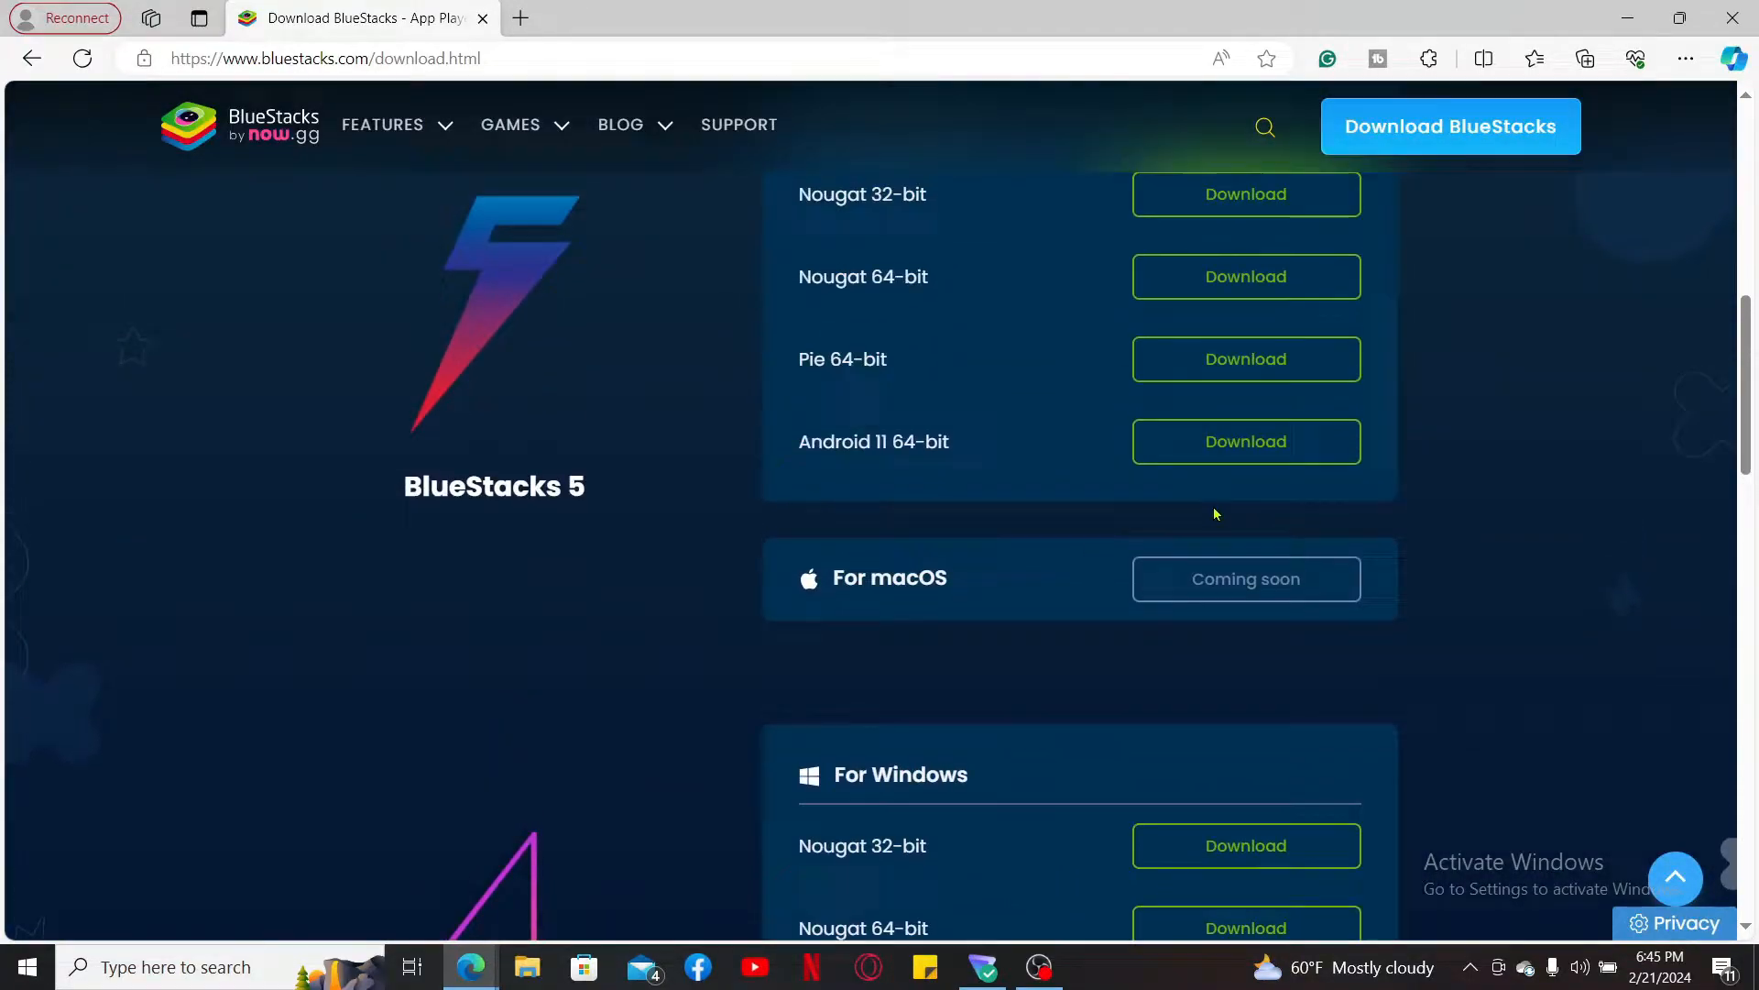
scroll("up", 3)
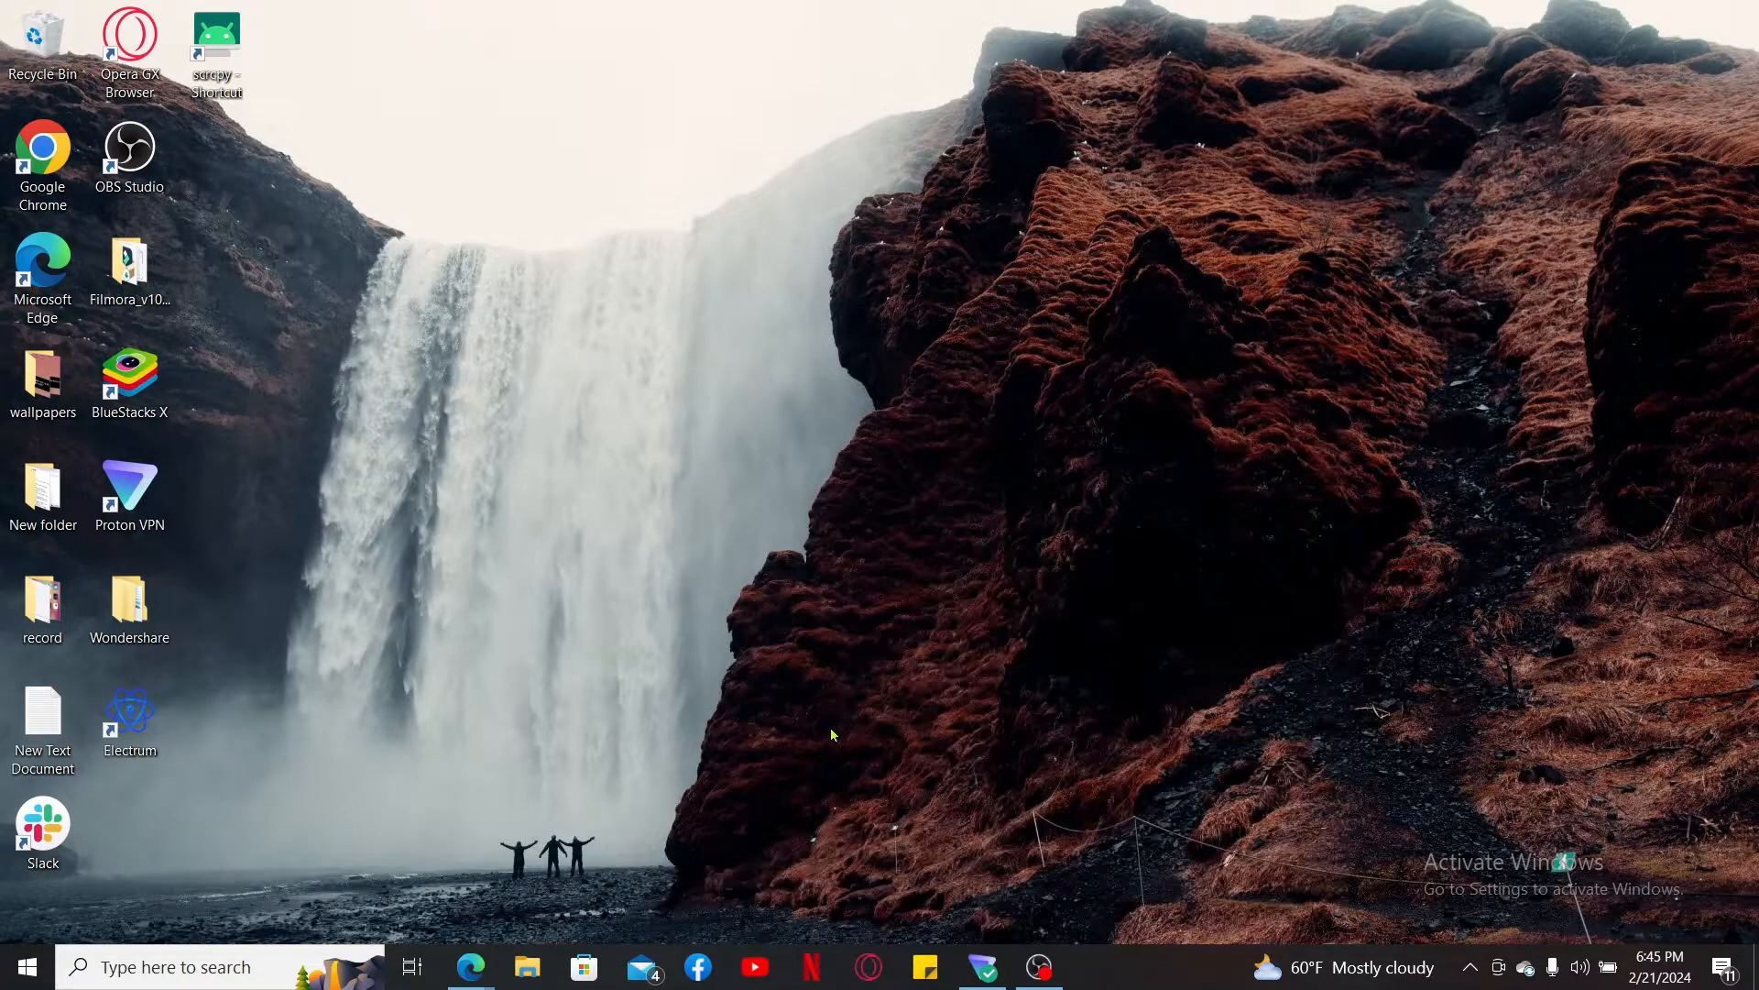
Launch BlueStacks X from its desktop shortcut
left_click(128, 381)
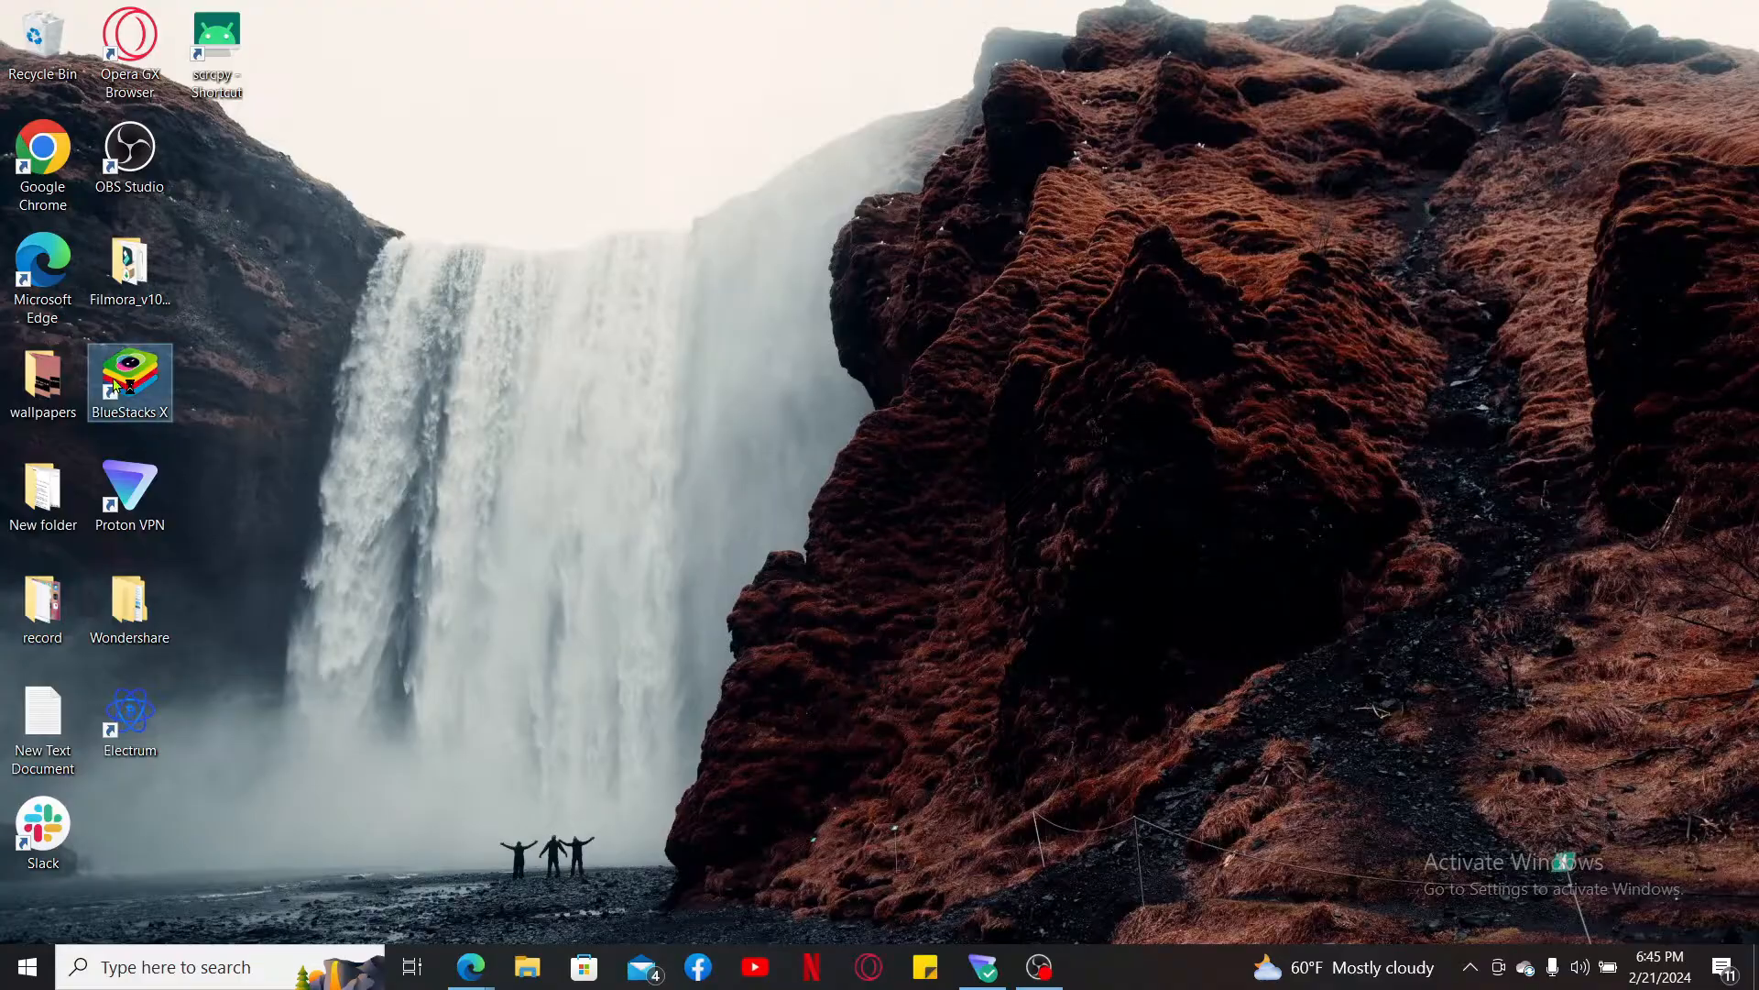
double_click(128, 381)
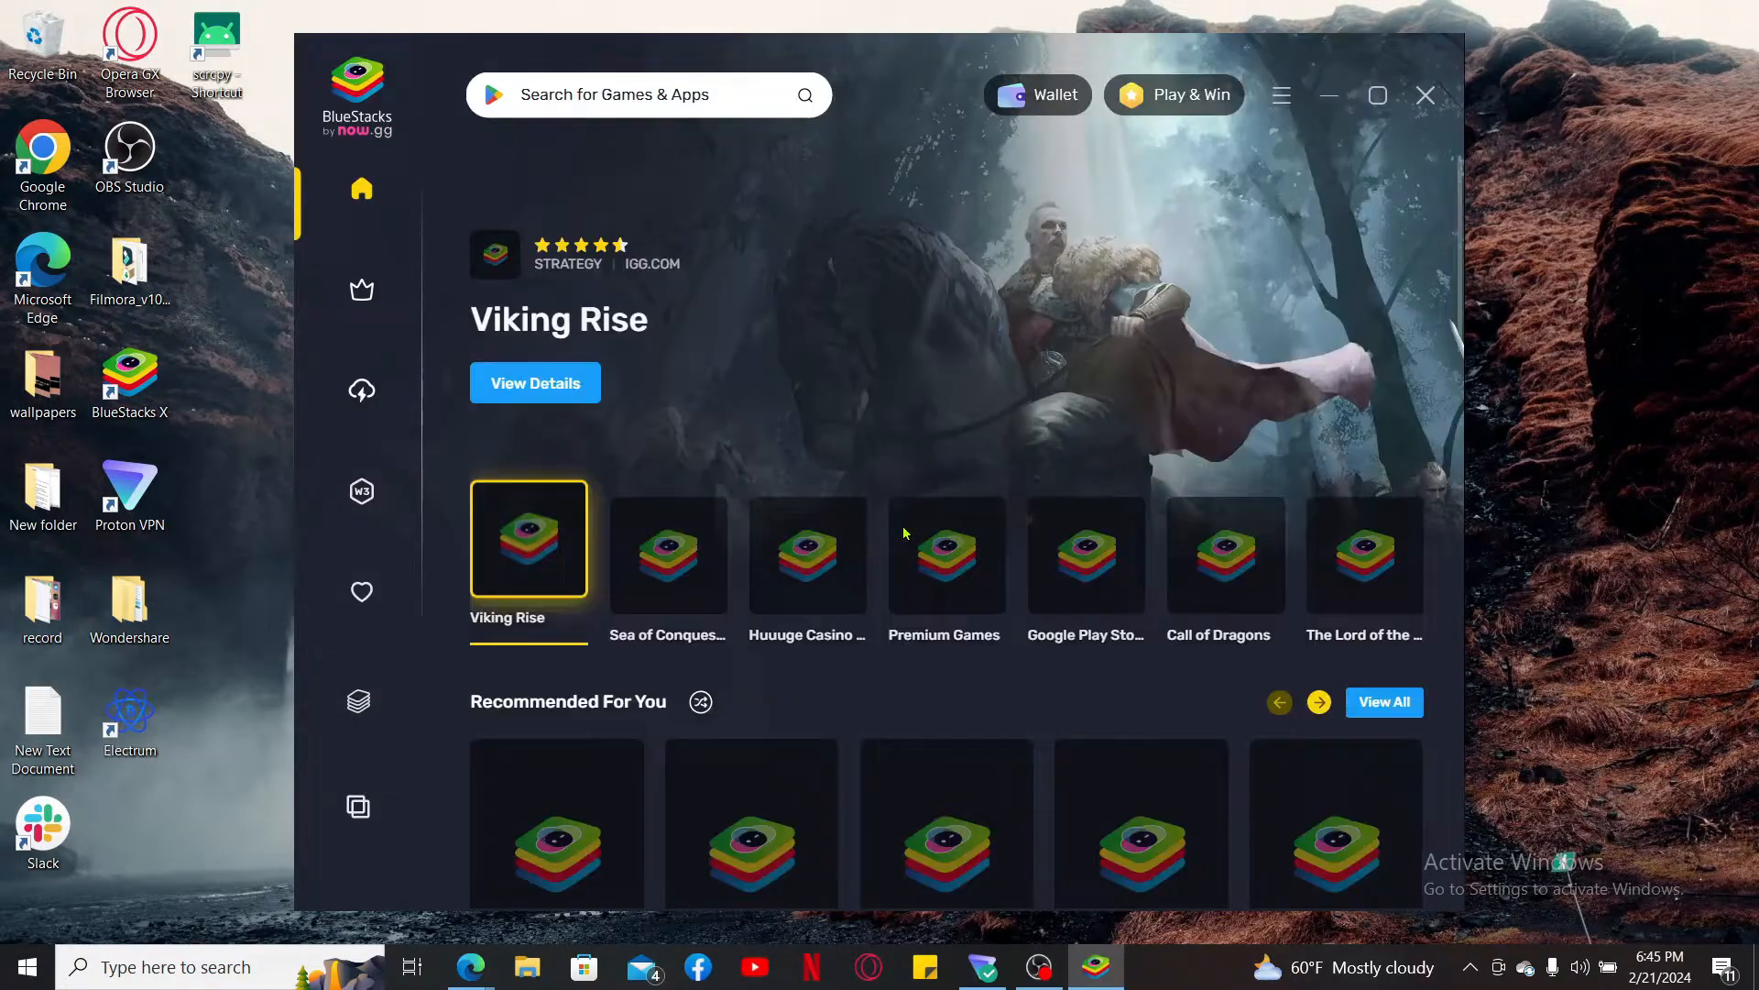
Start the BlueStacks App Player from BlueStacks X
left_click(944, 556)
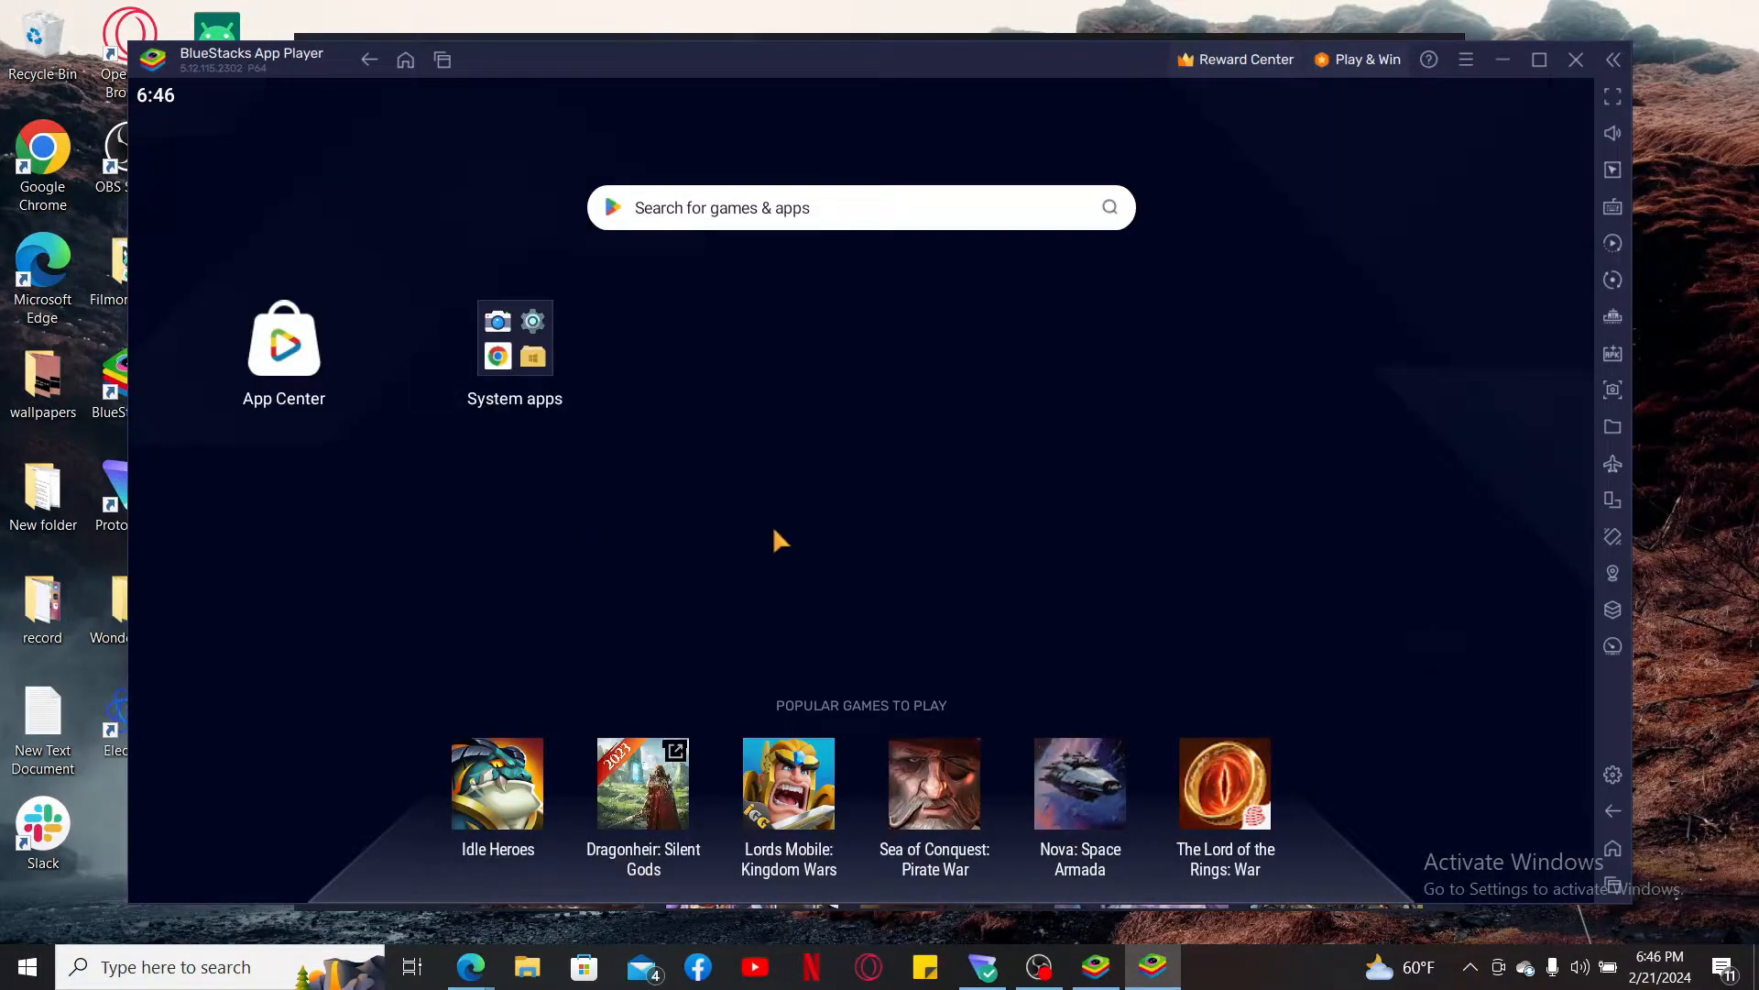
Search 'minion rush', open Minion Rush: Running Game's store page, and request installation
type("minion rush")
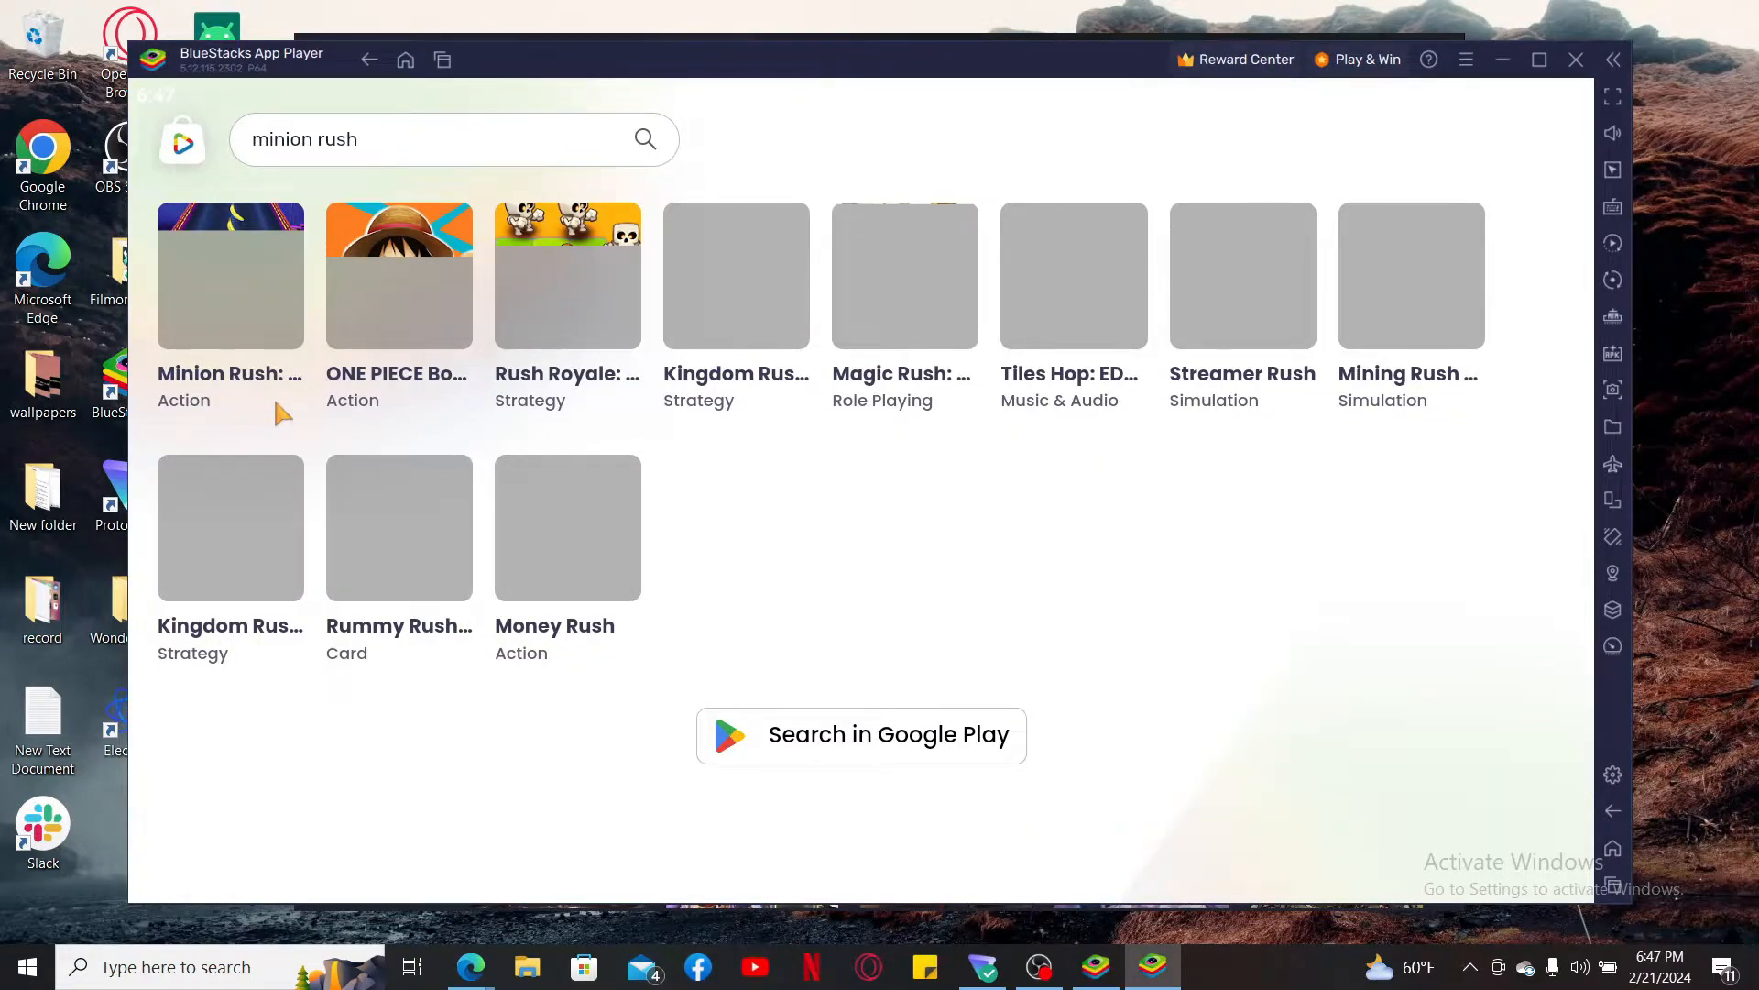
left_click(230, 277)
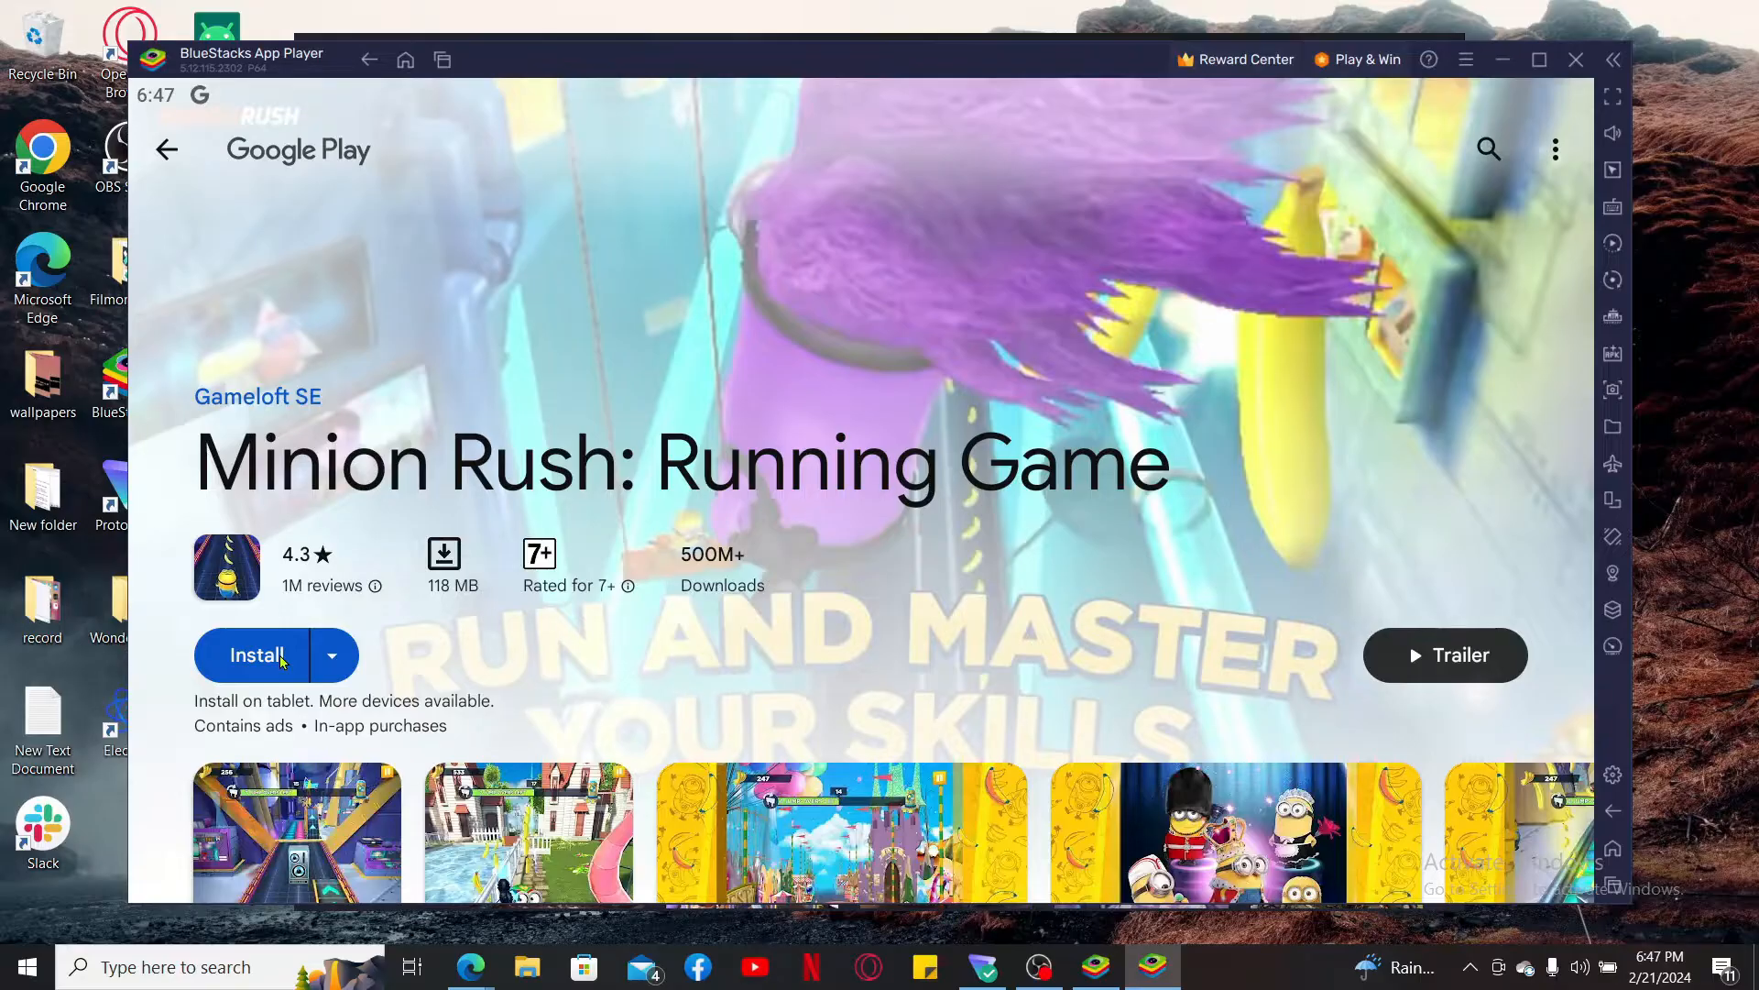
left_click(1575, 60)
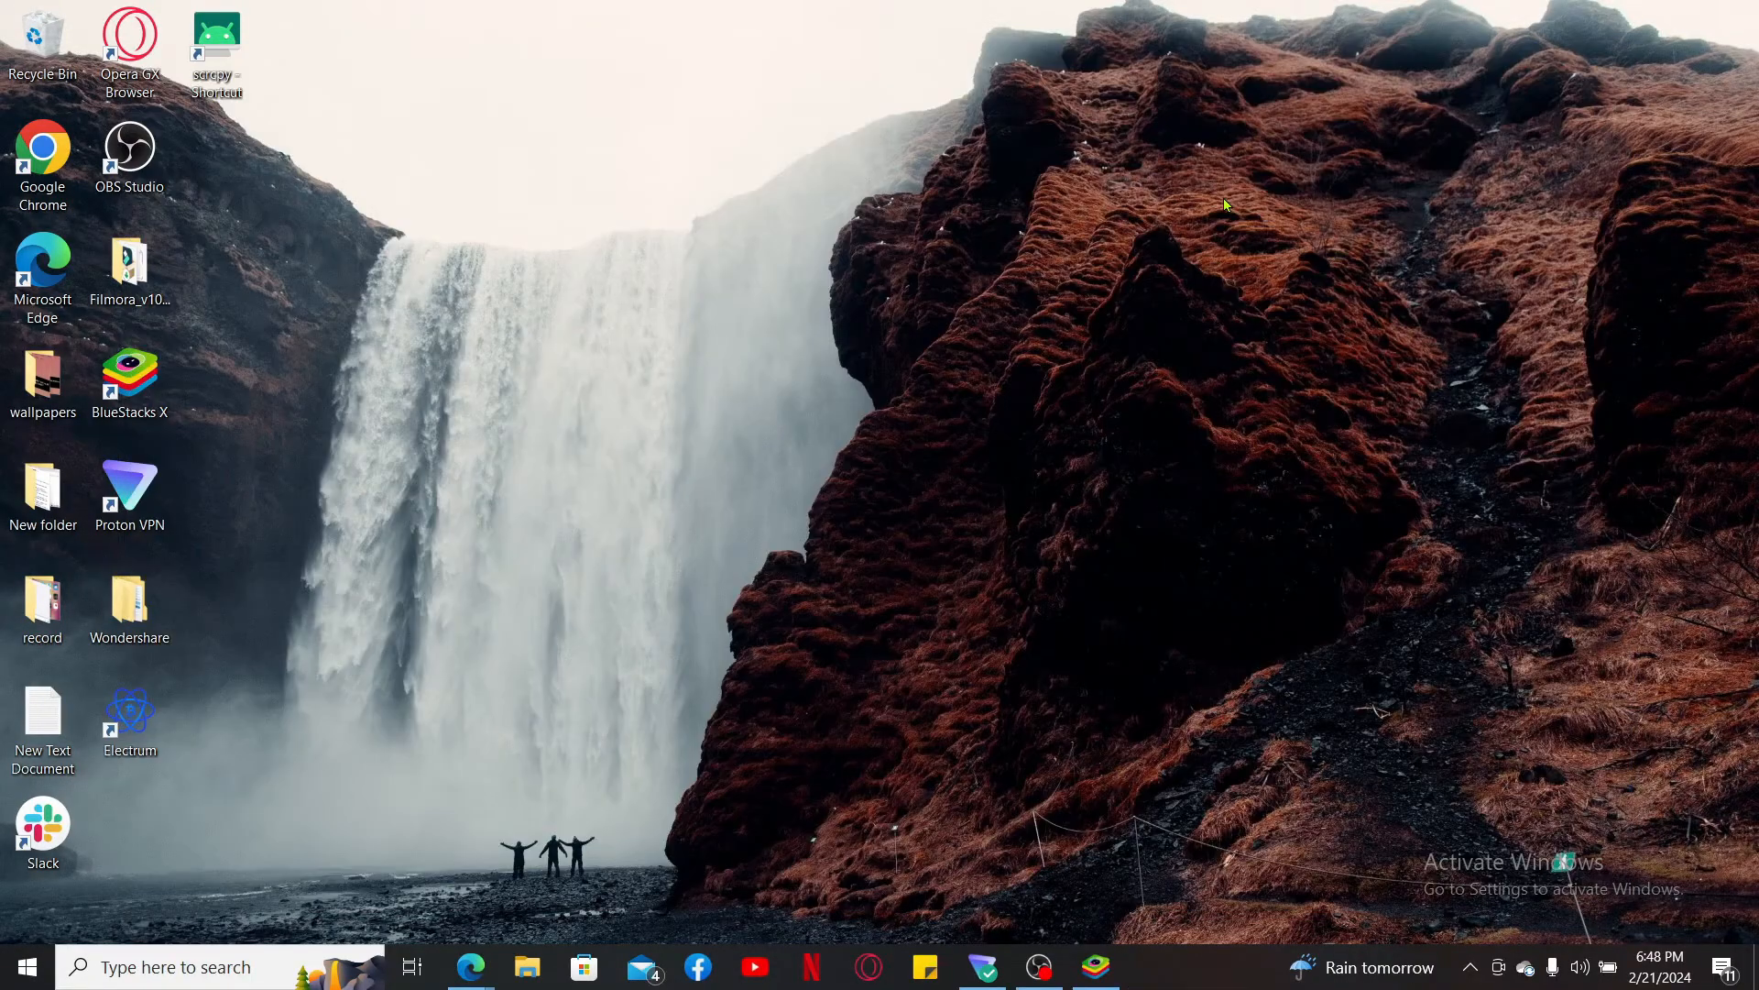